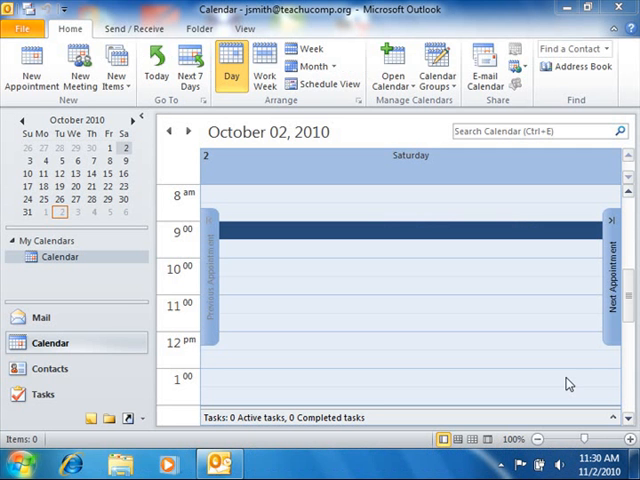
mouse_move(311, 456)
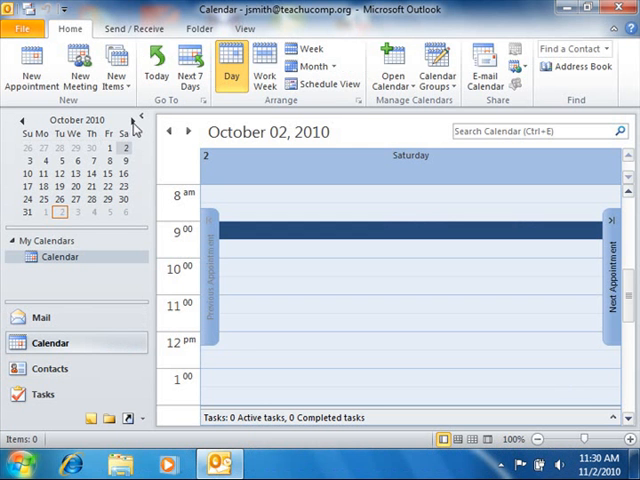
Browse the Date Navigator a month forward and back, then pick a month from its month list
left_click(133, 120)
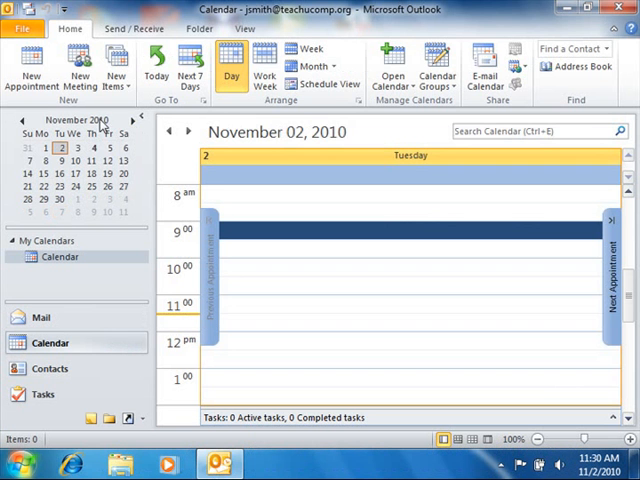
left_click(24, 120)
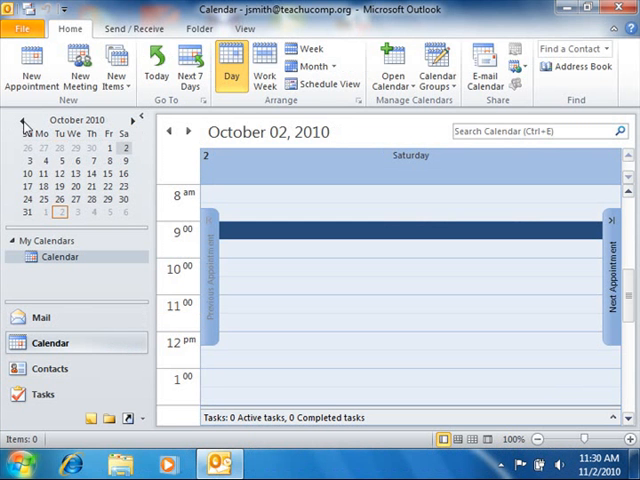
mouse_move(65, 130)
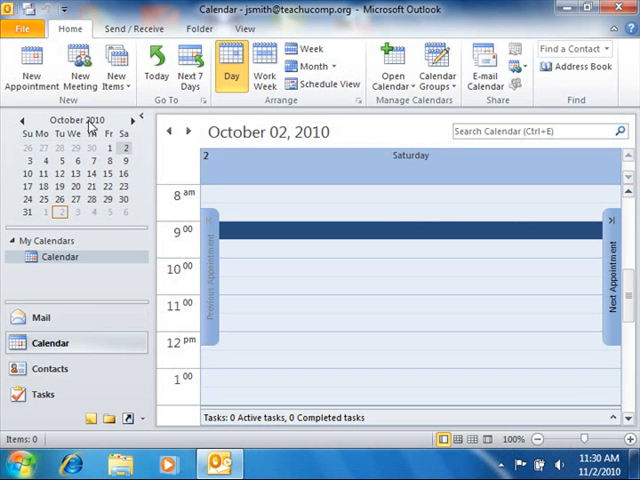
left_click(78, 120)
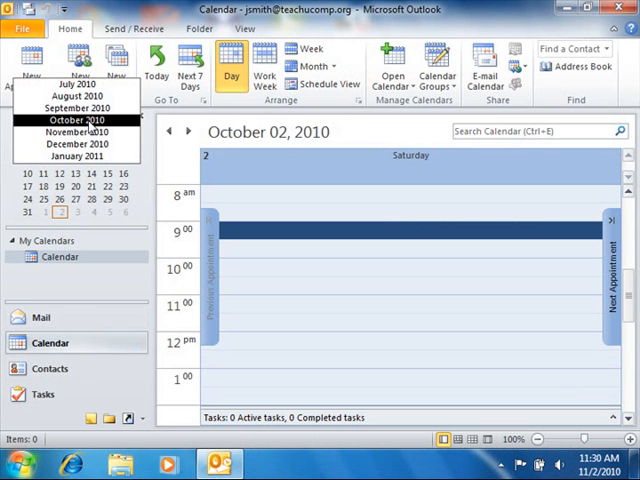
mouse_move(78, 156)
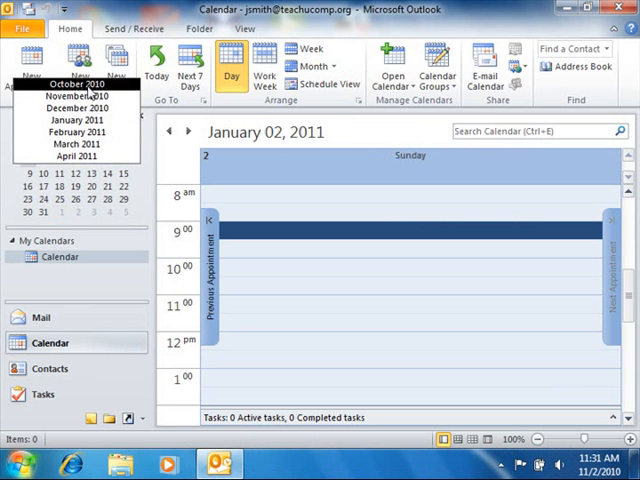
left_click(73, 84)
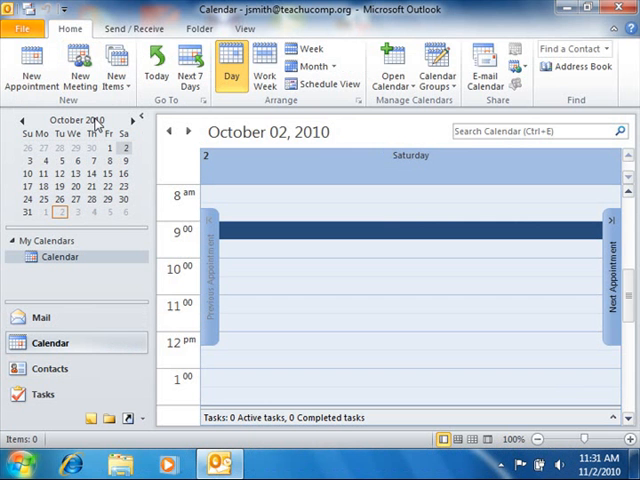
mouse_move(60, 166)
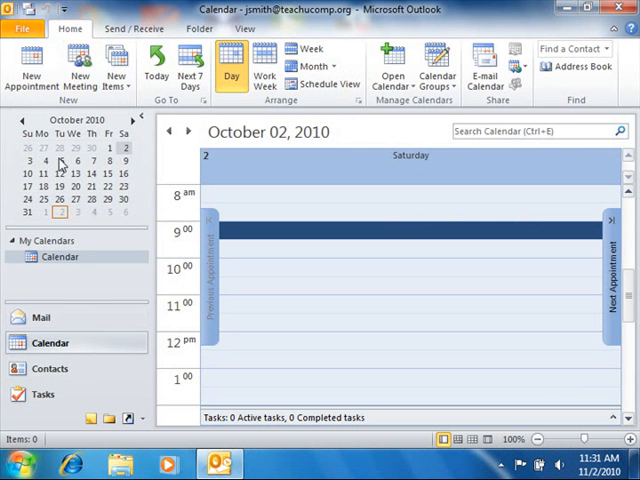
mouse_move(50, 164)
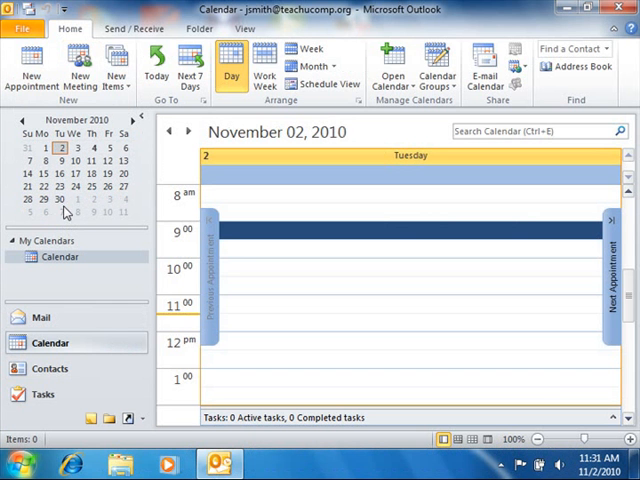
mouse_move(85, 178)
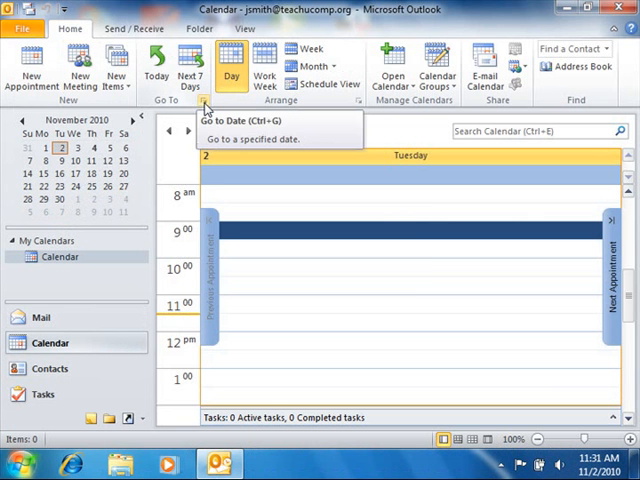
Open Go To Date and its drop-down calendar of November 2010 dates
left_click(206, 108)
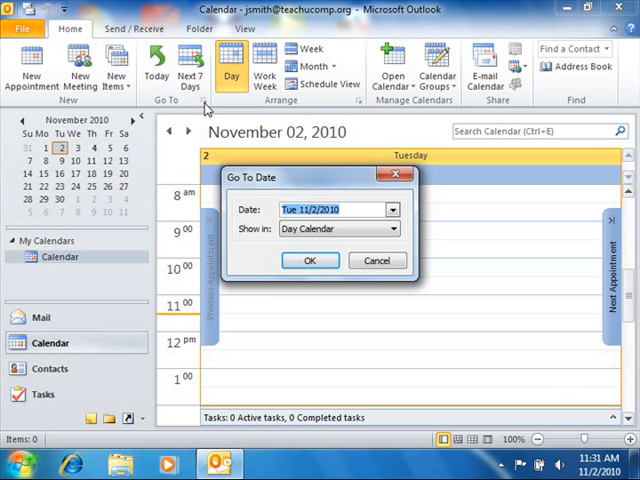
mouse_move(205, 110)
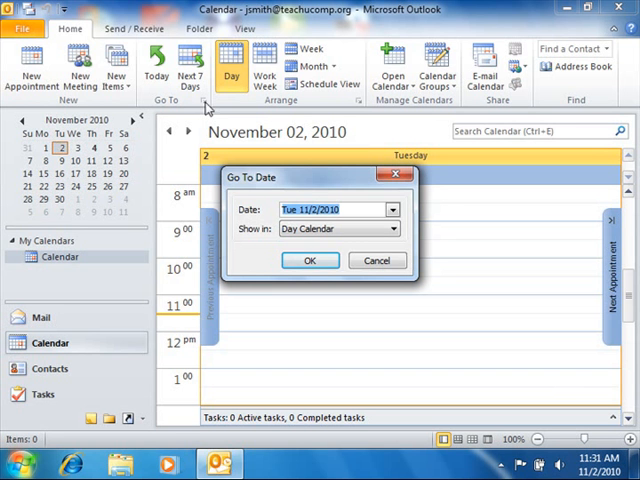
left_click(391, 210)
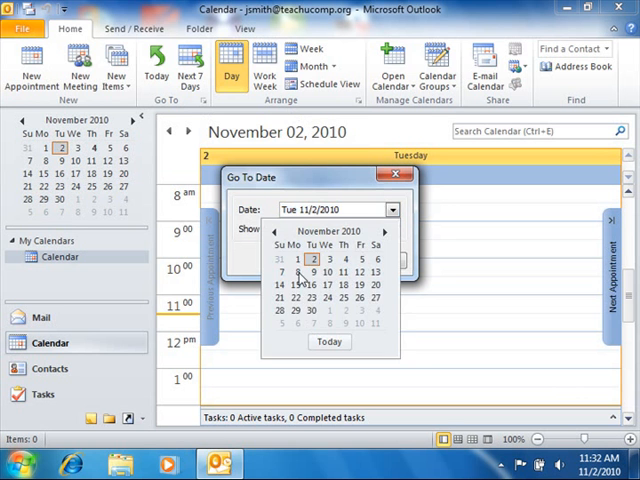
Pick Monday, November 8, 2010 as the Go To Date target
left_click(326, 275)
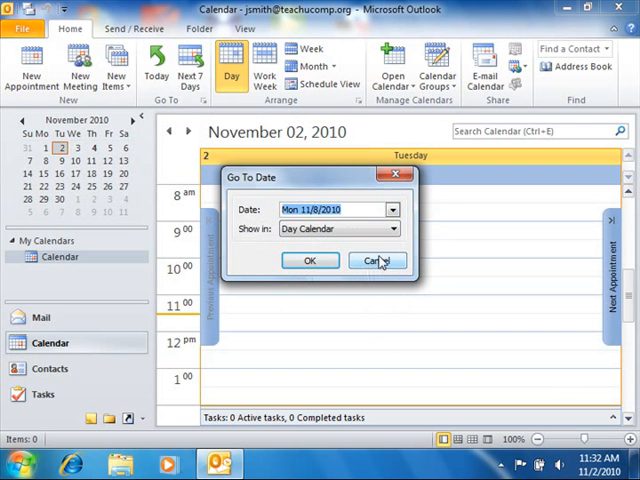
left_click(392, 229)
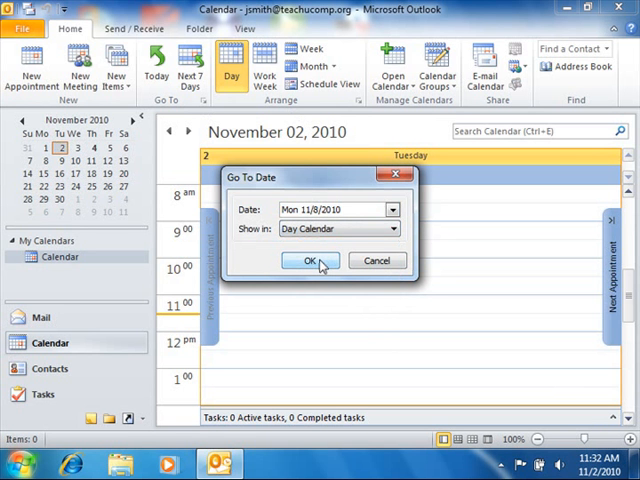
mouse_move(320, 270)
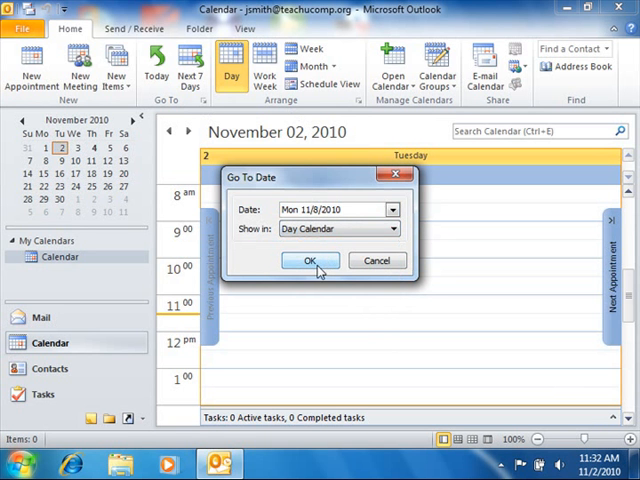
Confirm Go To Date to show Monday, November 8, 2010 in Day view
left_click(311, 261)
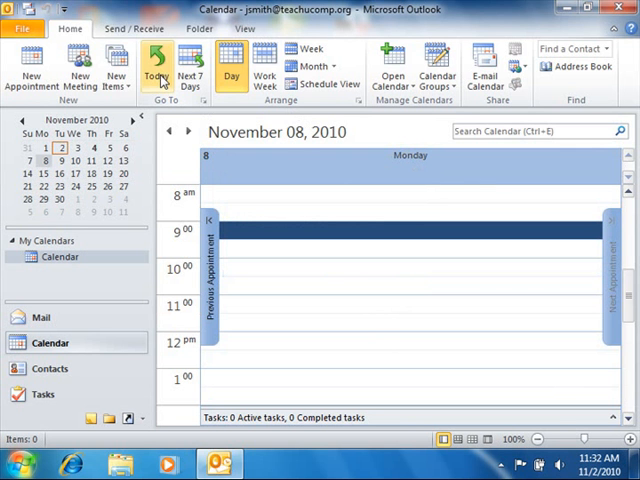
mouse_move(157, 75)
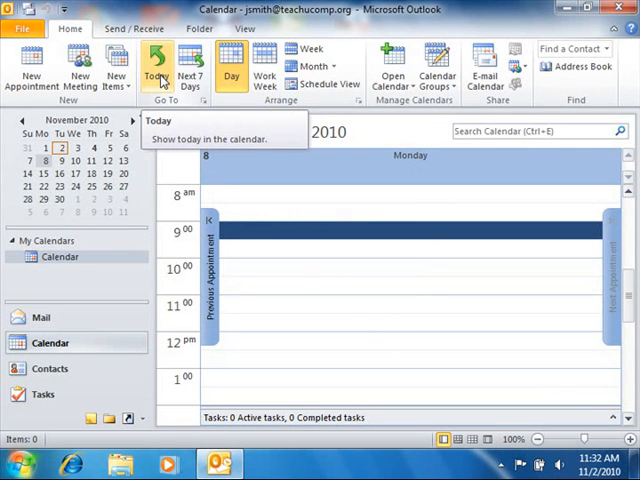